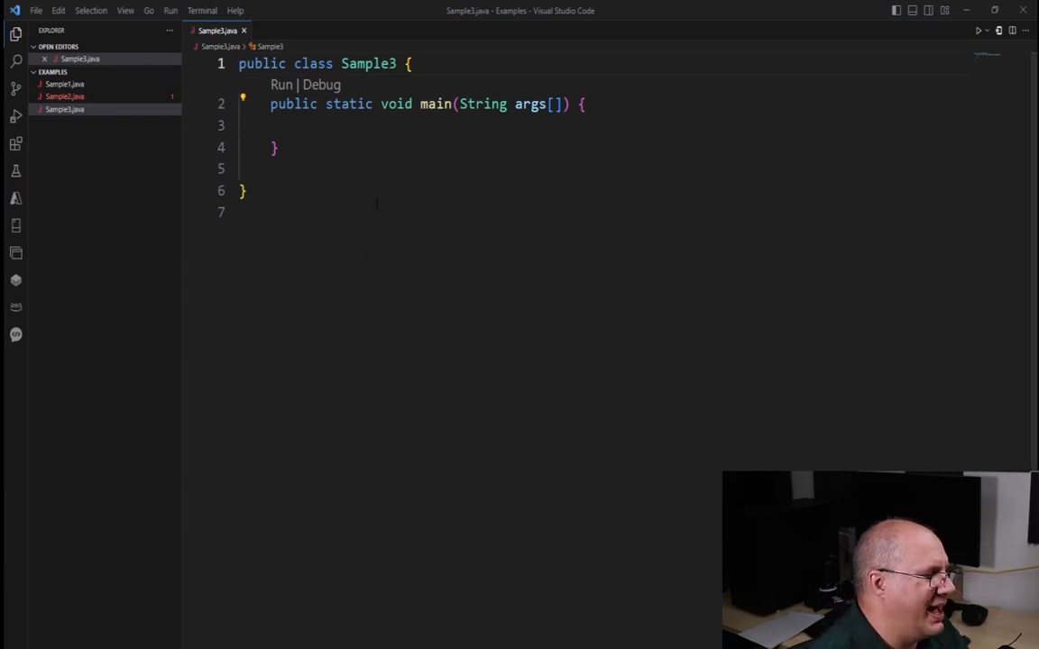
Step: Declare int x = 0; inside the main method body
click(302, 125)
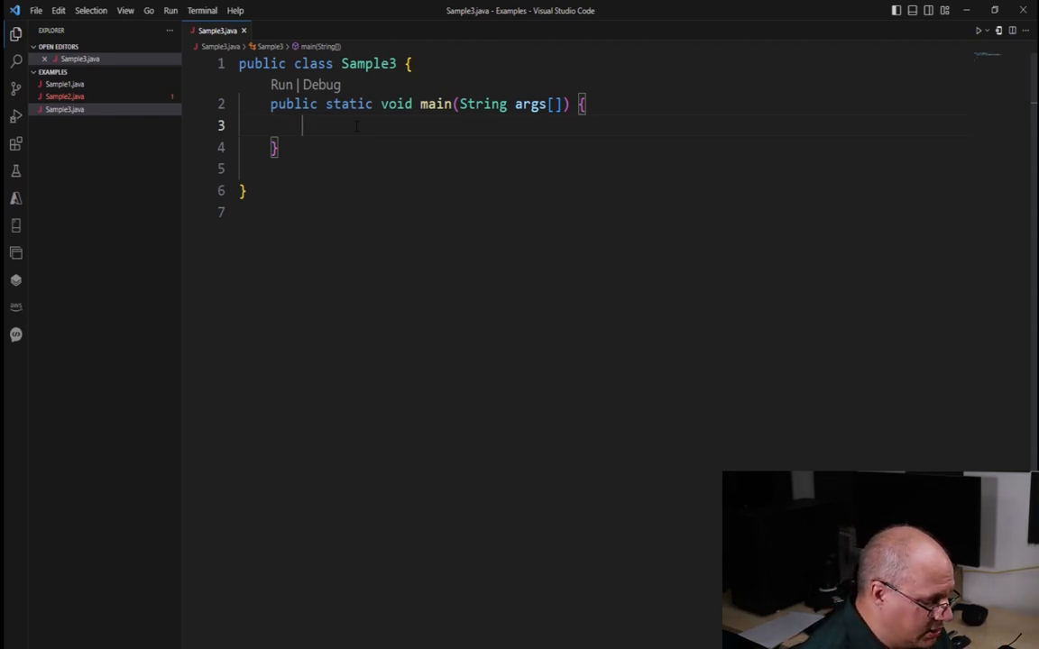
text(int x =)
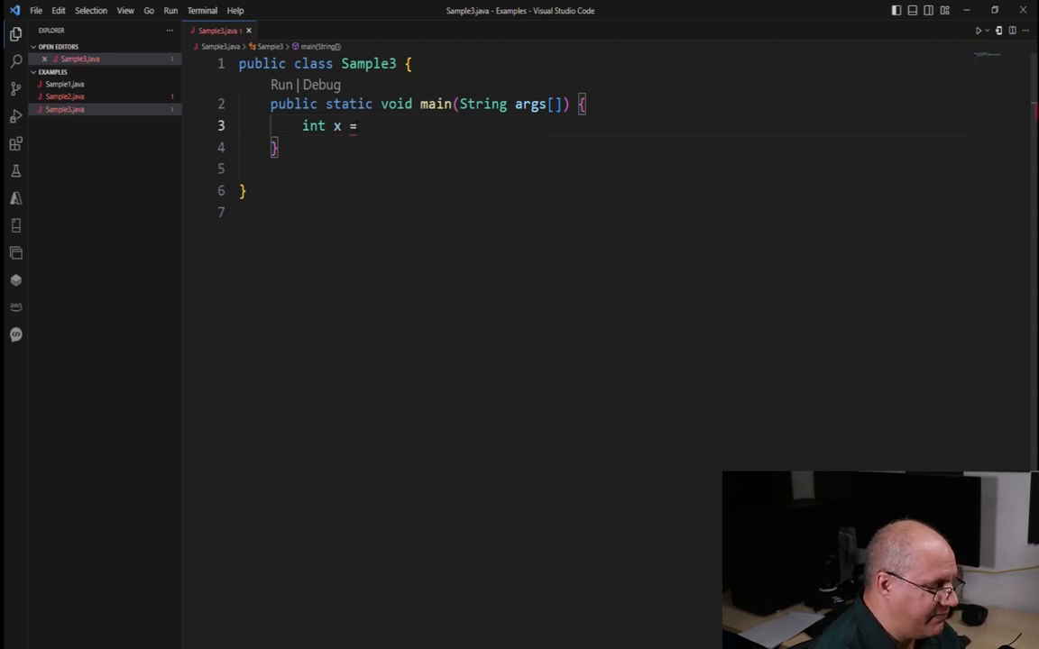
text(0;)
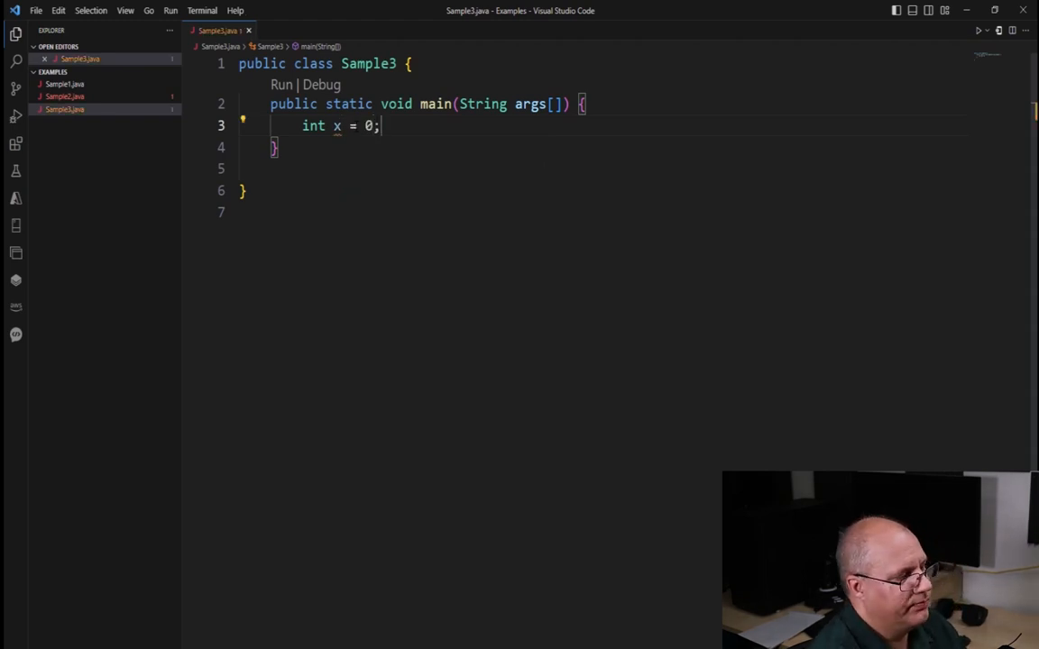
Step: Declare double y = 3.141592; and long z; on the following lines
text(double y =)
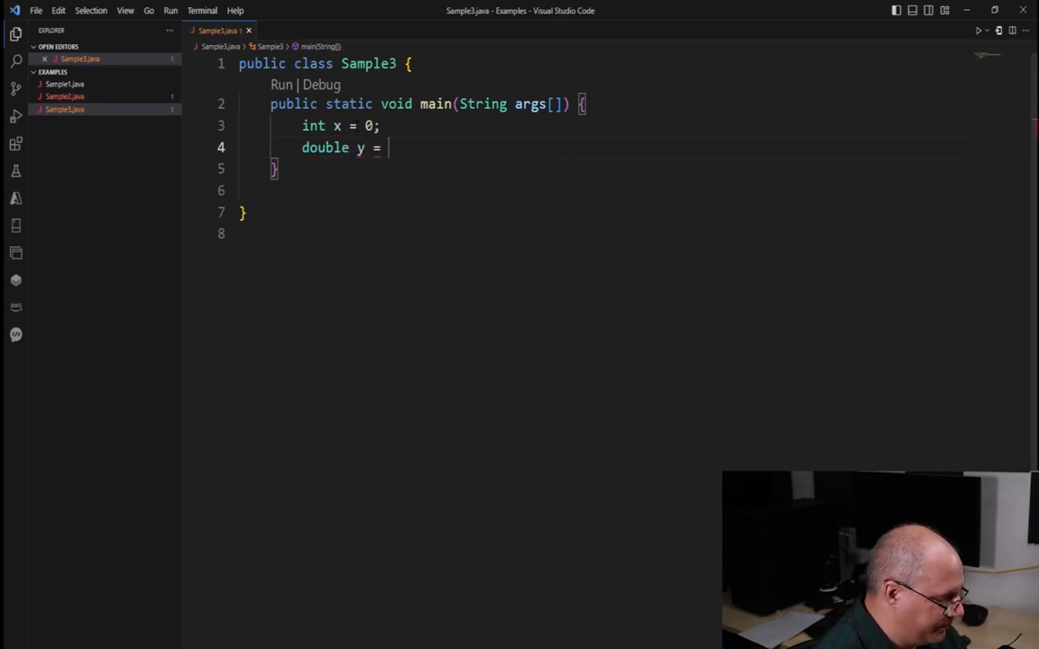
text(3.14159)
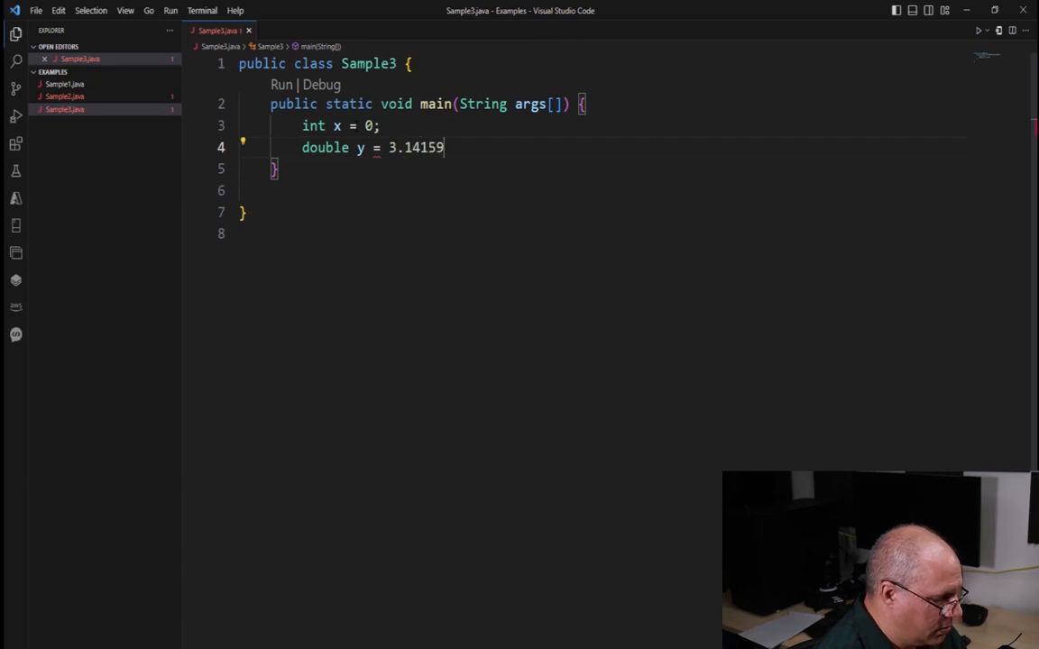
text(2;)
text(long)
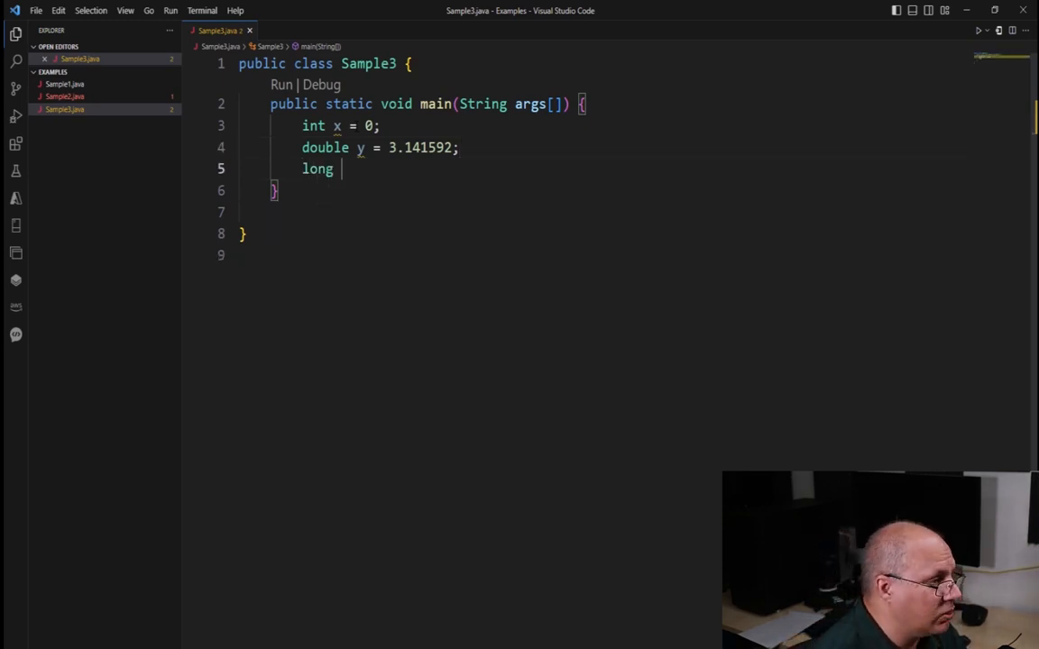
text(z;)
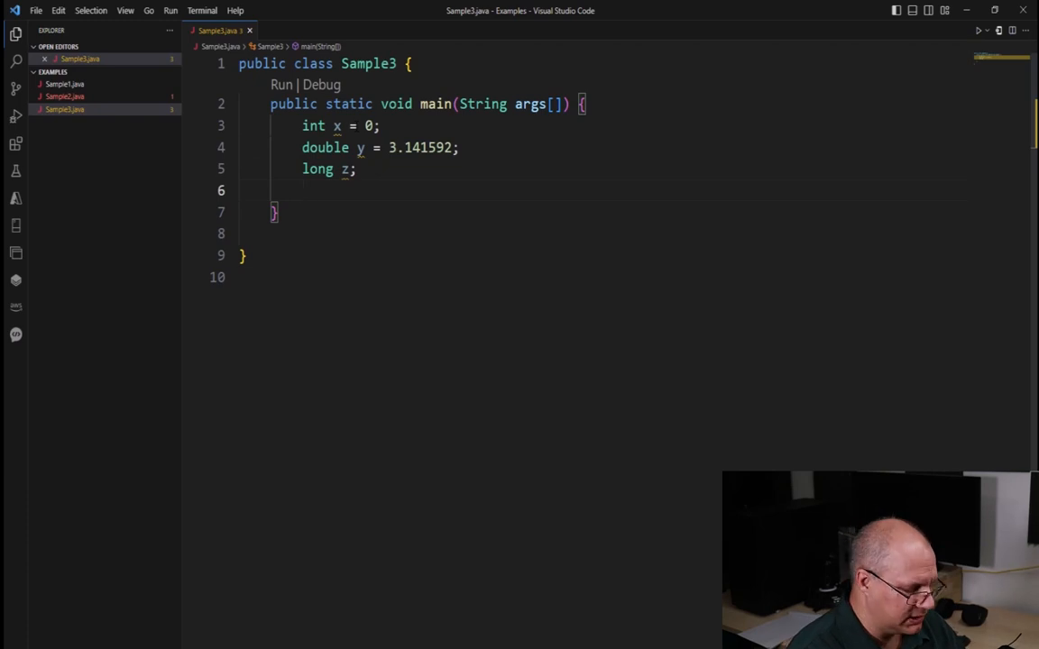
Step: Declare boolean isTrue = true; in main, accepting the autocomplete suggestion
text(boolean)
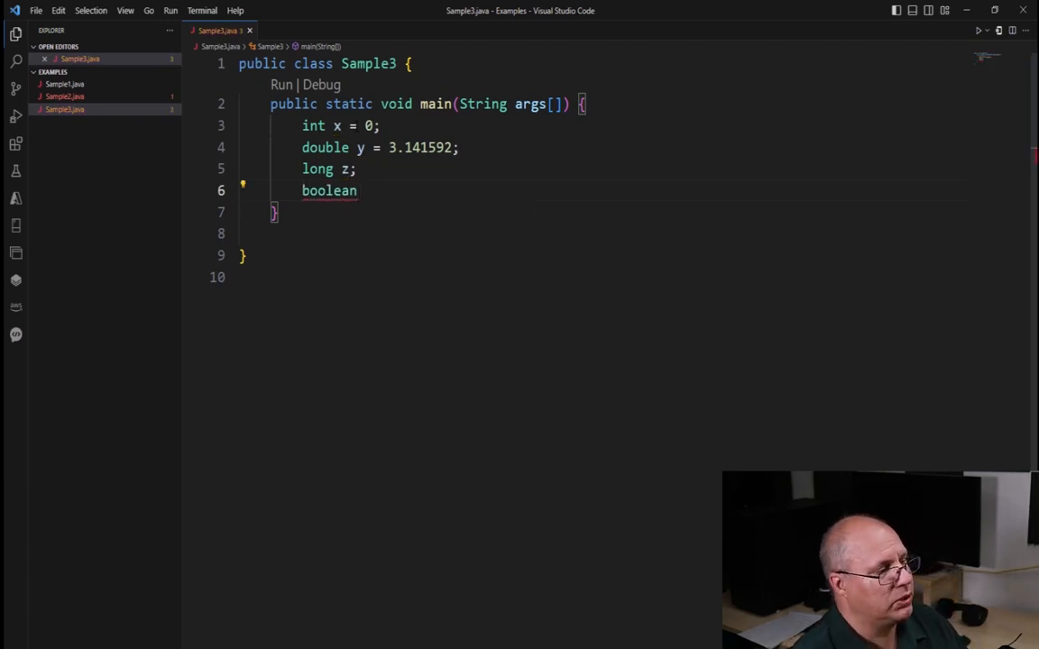
text(isTr)
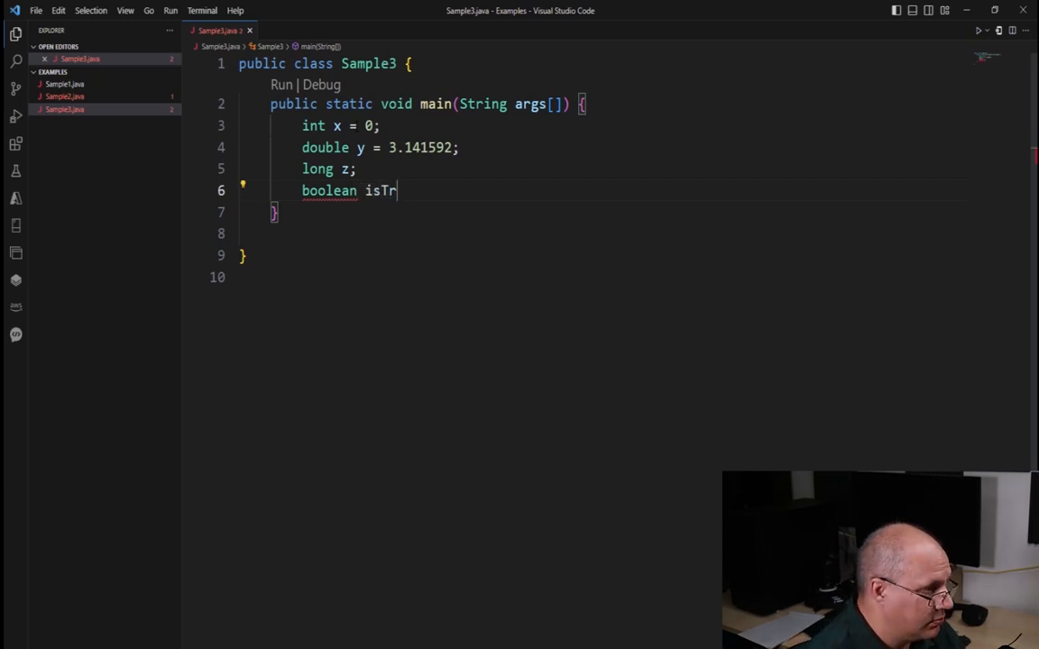
text(ue = true)
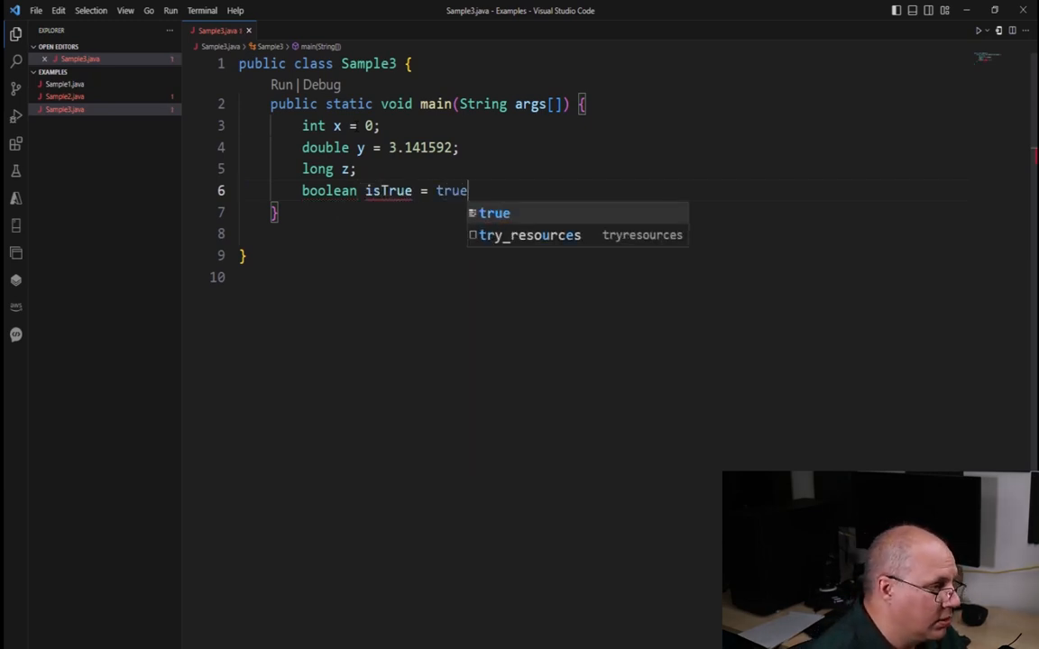
text(;)
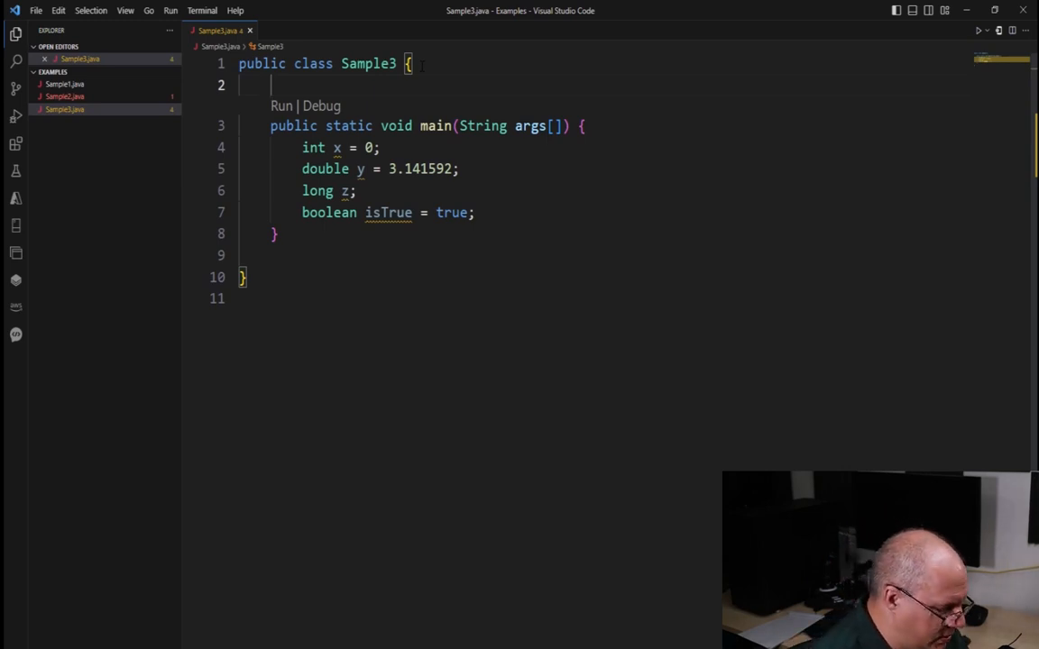
Step: Add fields public int size;, private double length; and protected long sides; above main
text(public int)
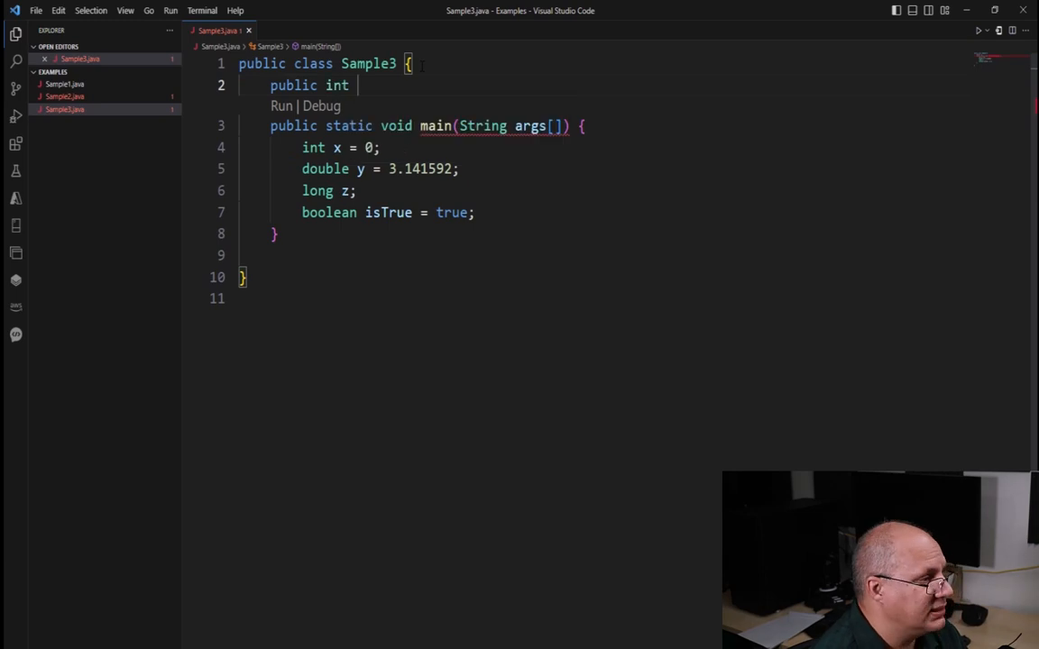
text(size;)
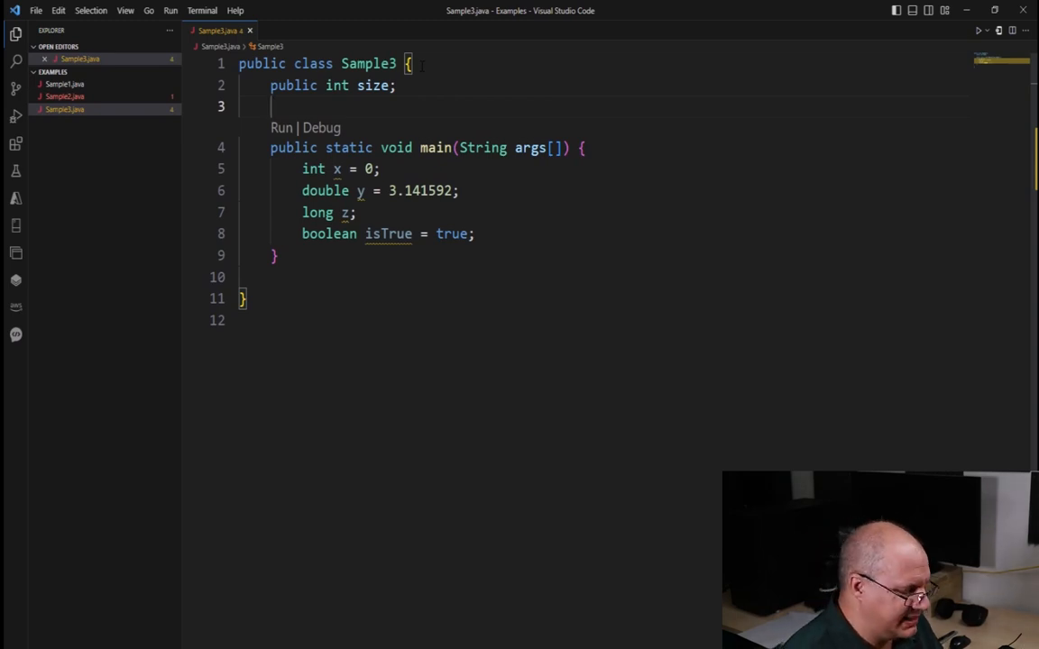
text(private)
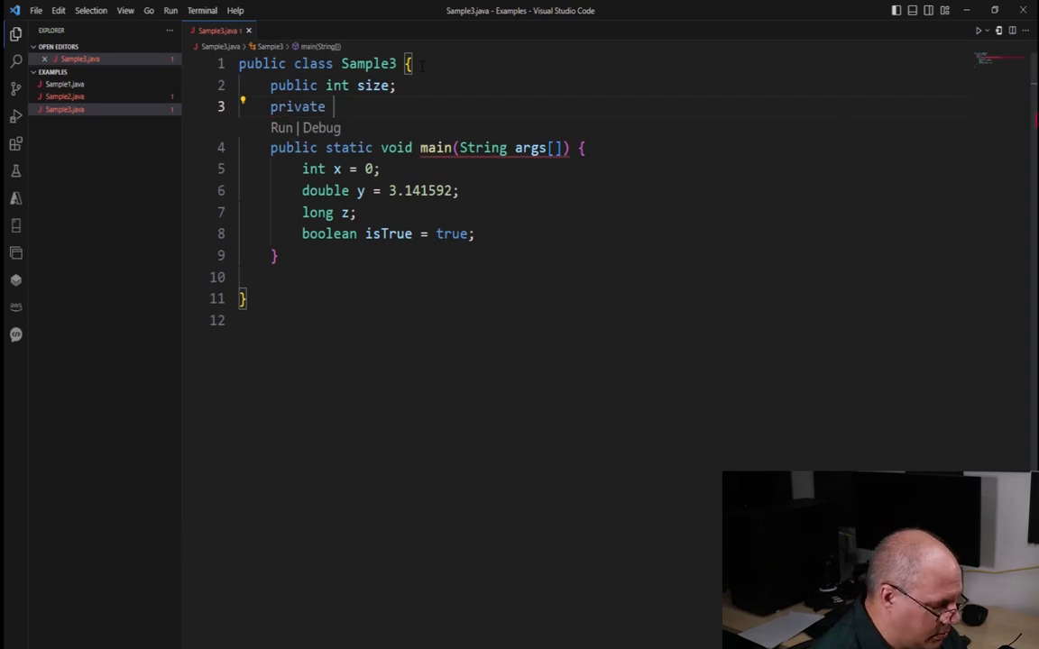
text(double)
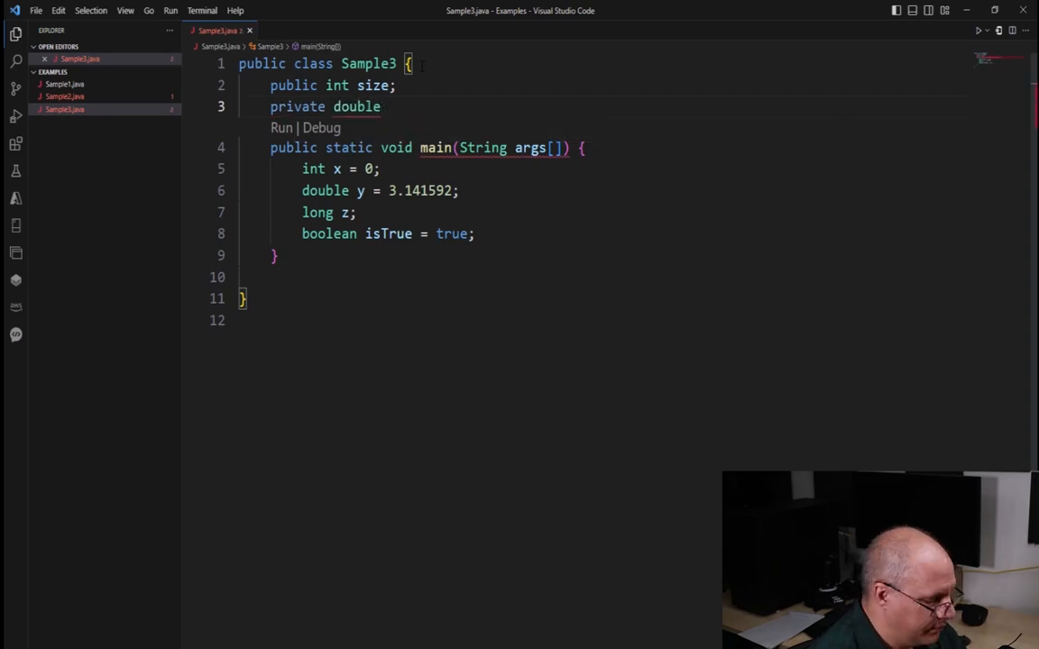
text(length;)
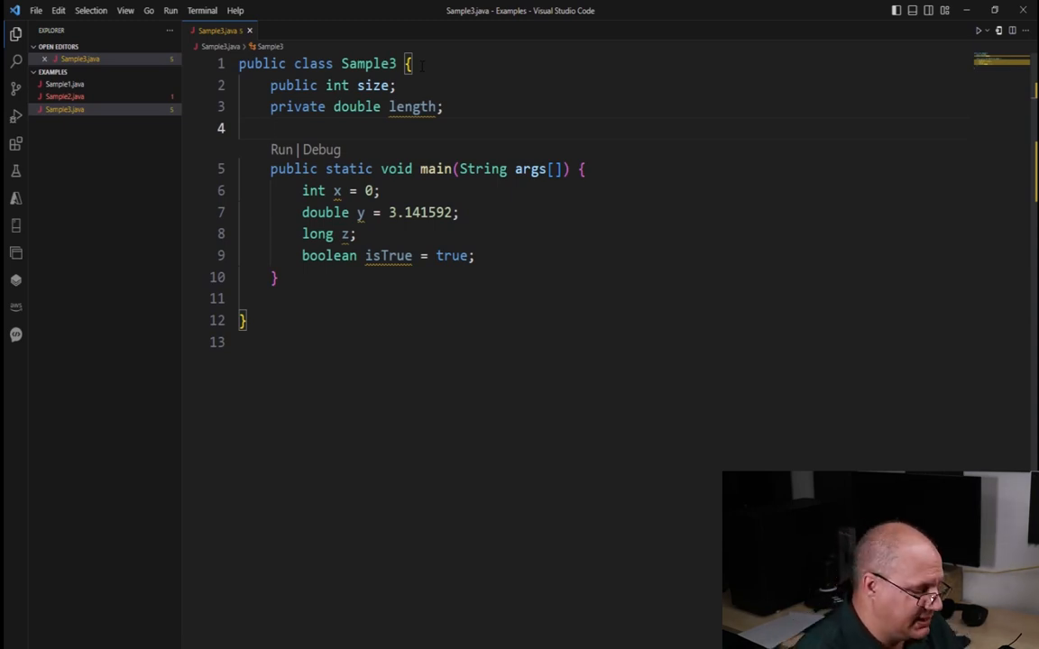
text(protected long sides;)
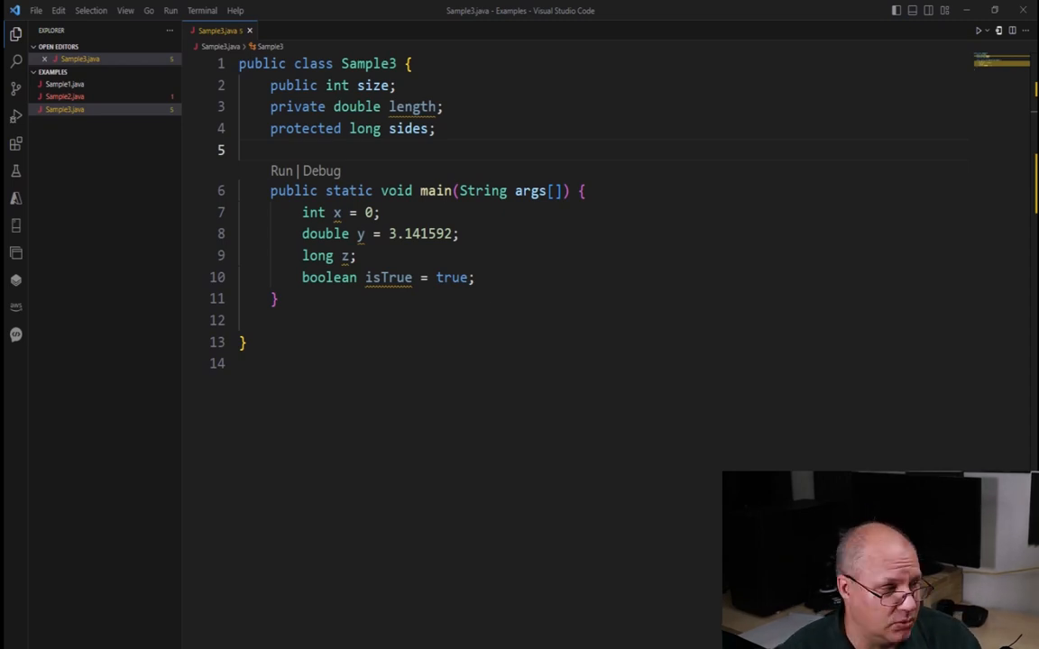
mouse_move(258, 163)
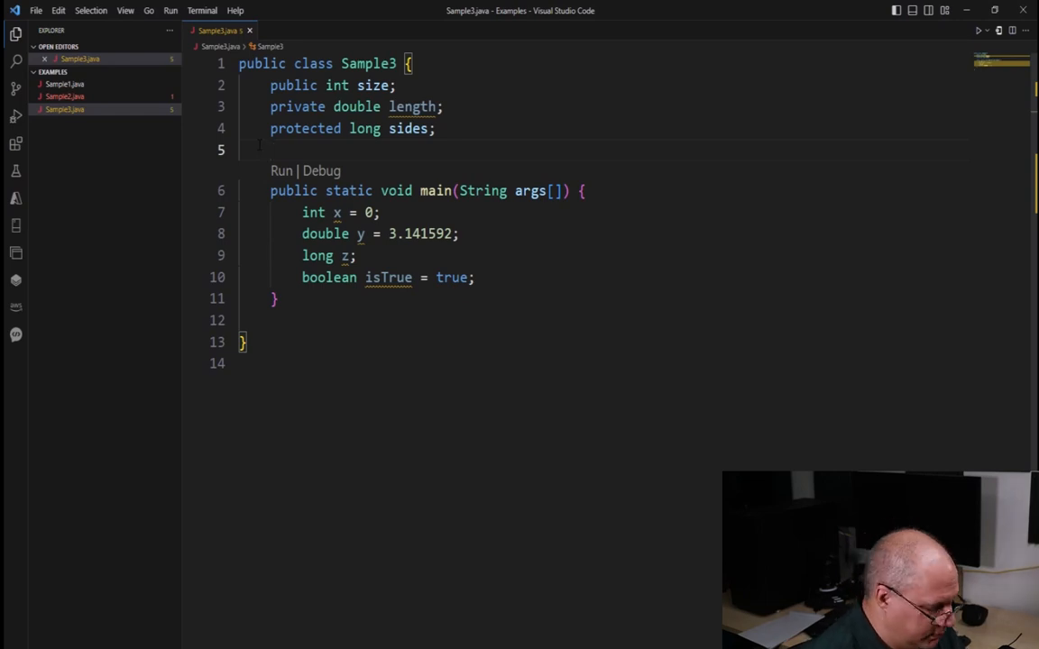
Step: Add boolean isCorrect; below the protected field, then return to the int x line
text(boolean isC)
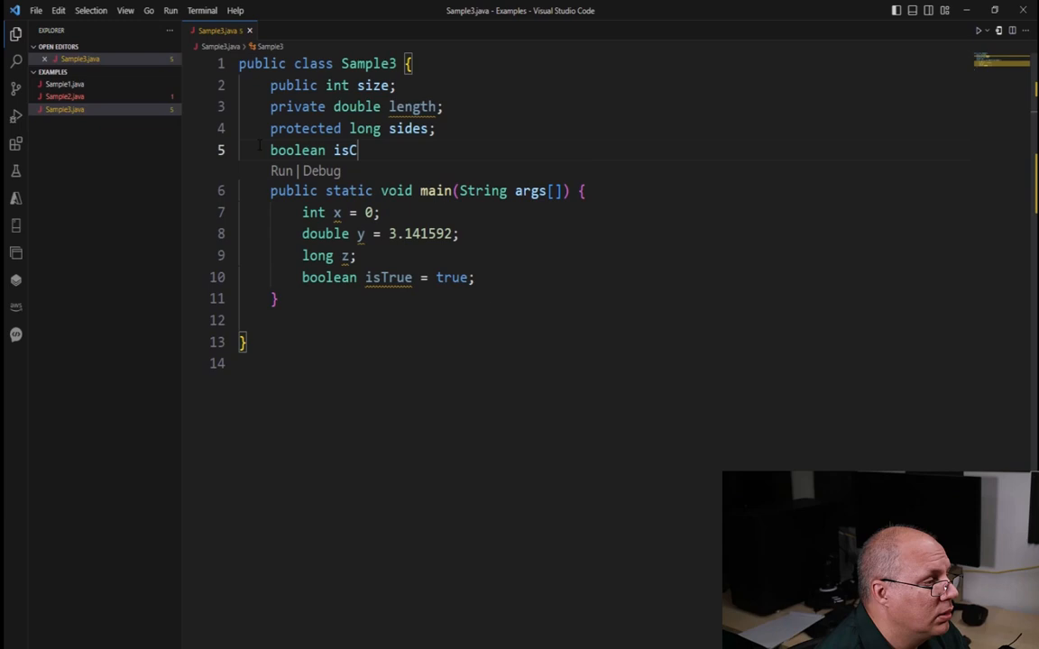
text(orrect;)
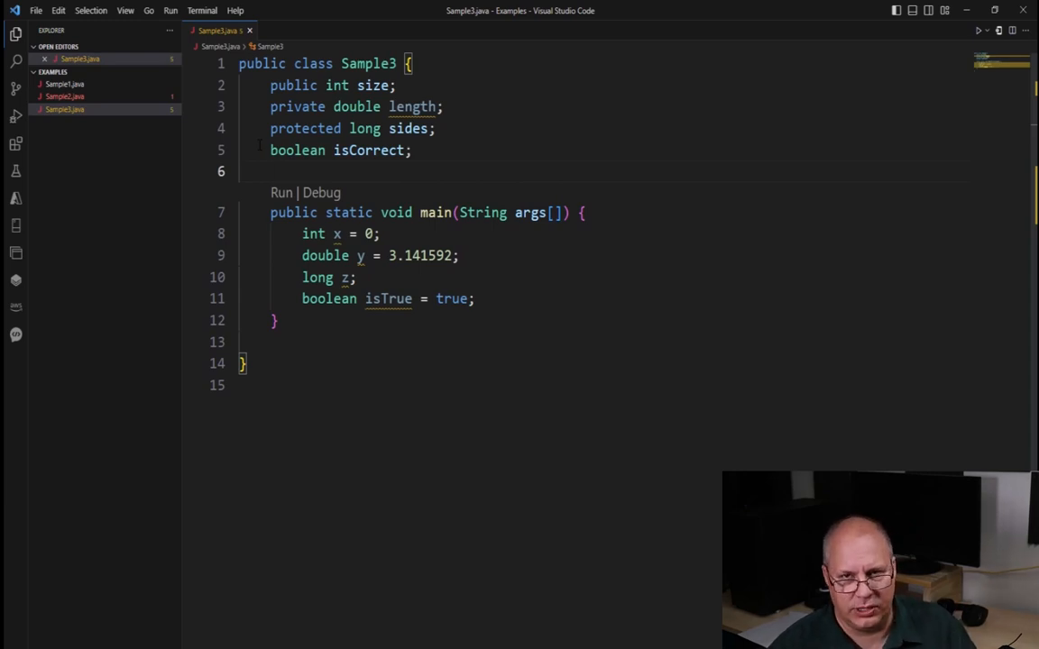
click(270, 172)
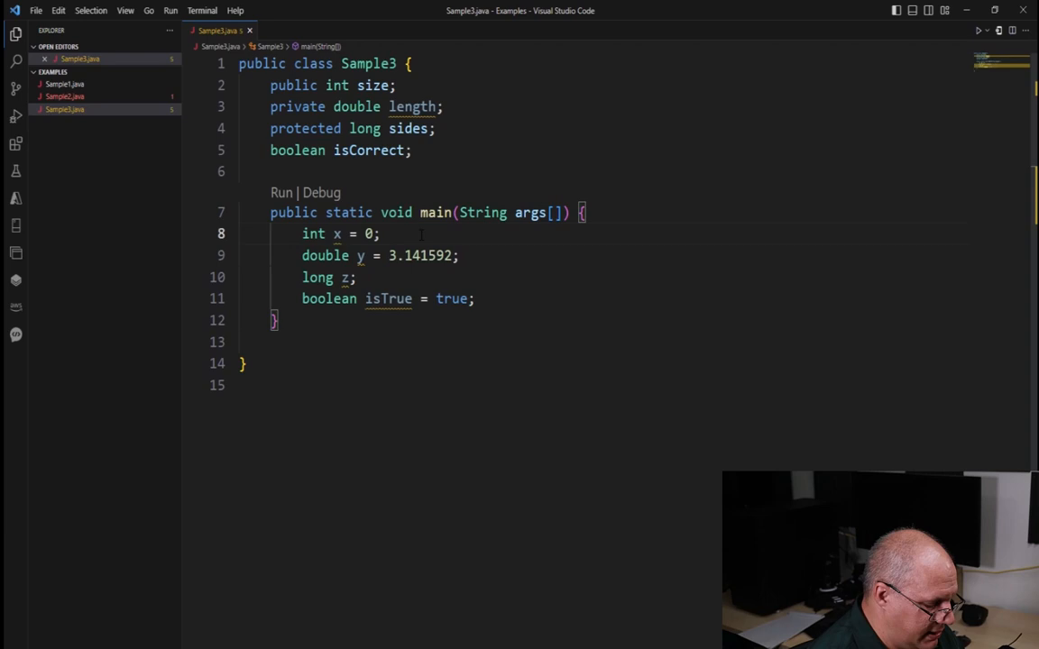
Step: Append // this value is almost never changed to int x, and start a slash above the fields
text(// this v)
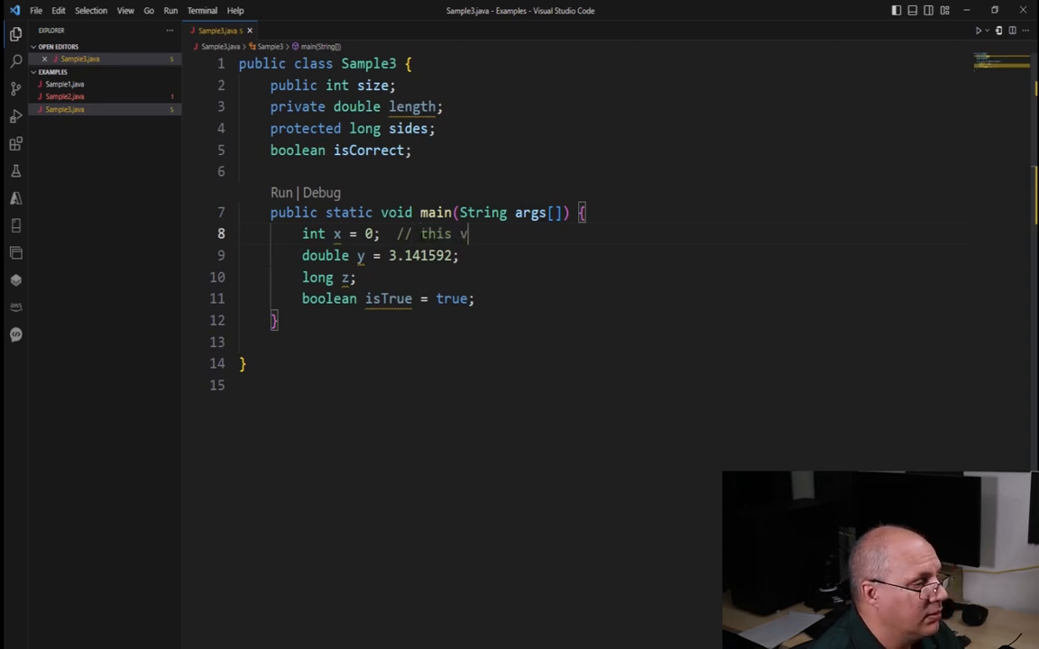
text(alue is almost never changed)
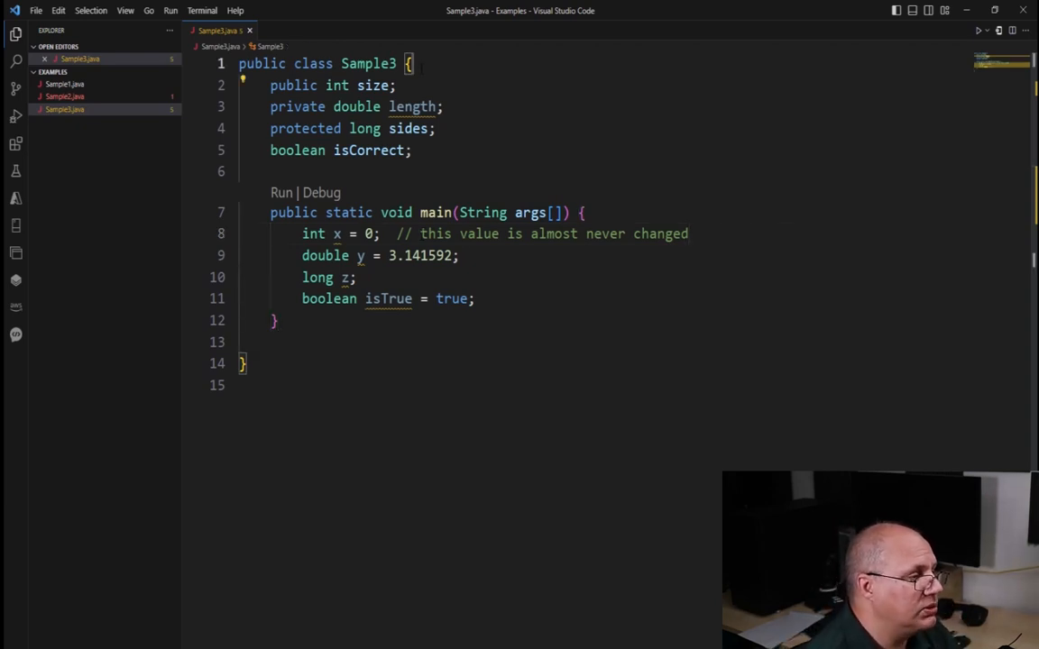
text(/)
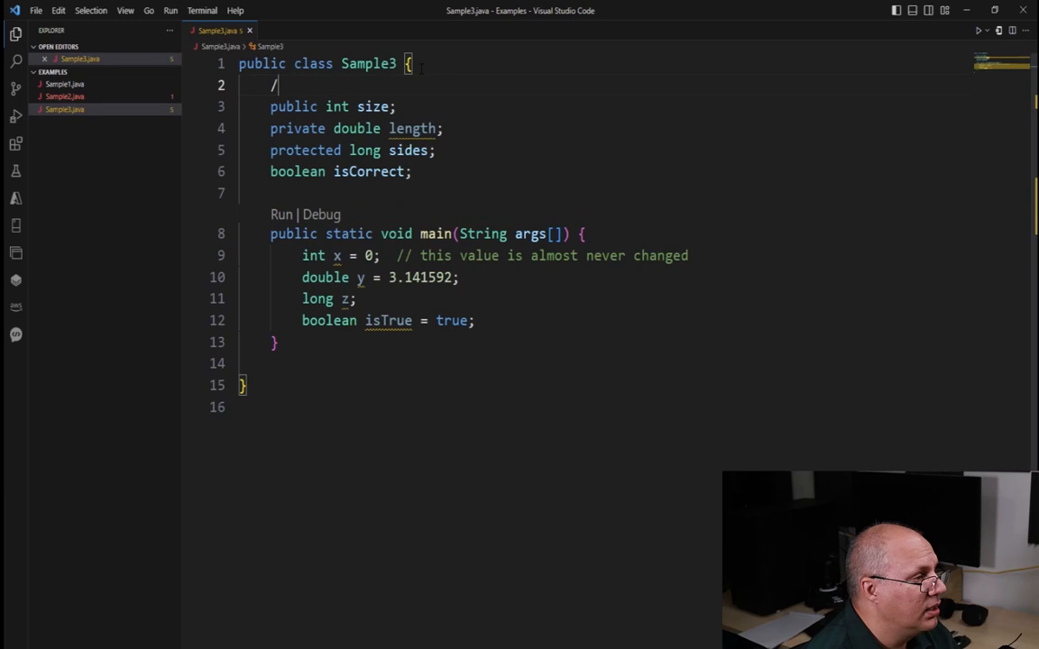
Step: Write /* There are variable here. */ above the fields and start /** above main
text(*)
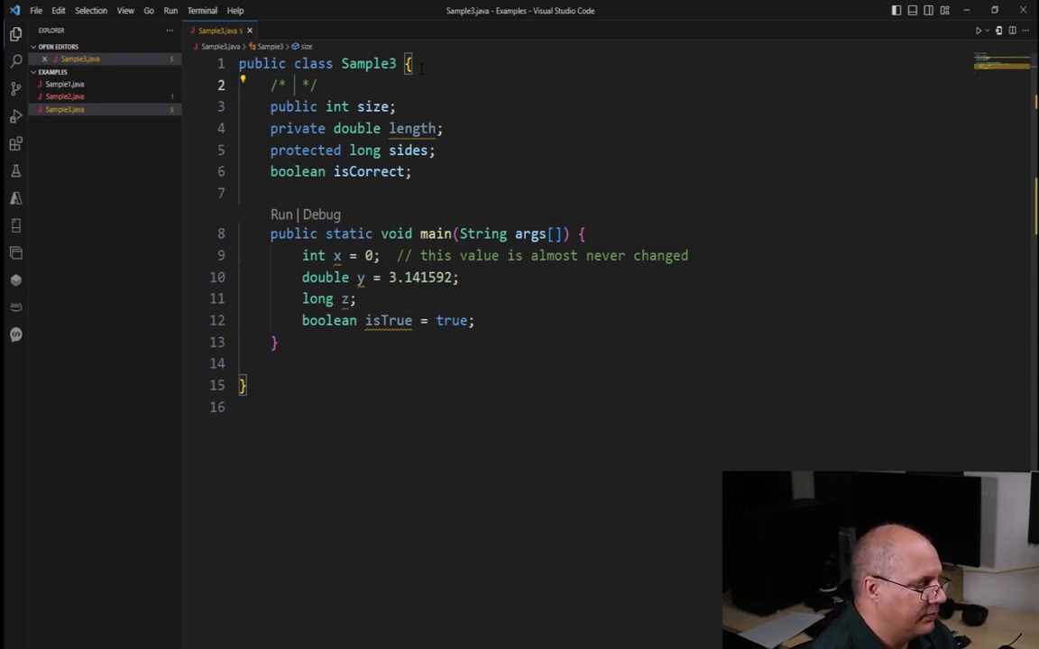
text(There are vari)
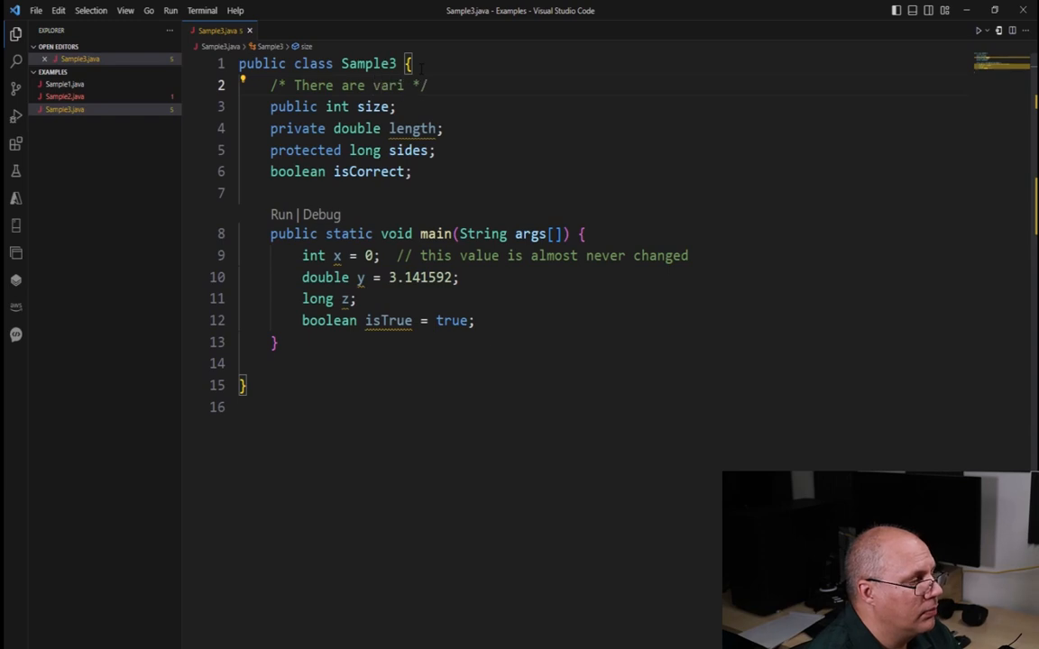
text(able here.)
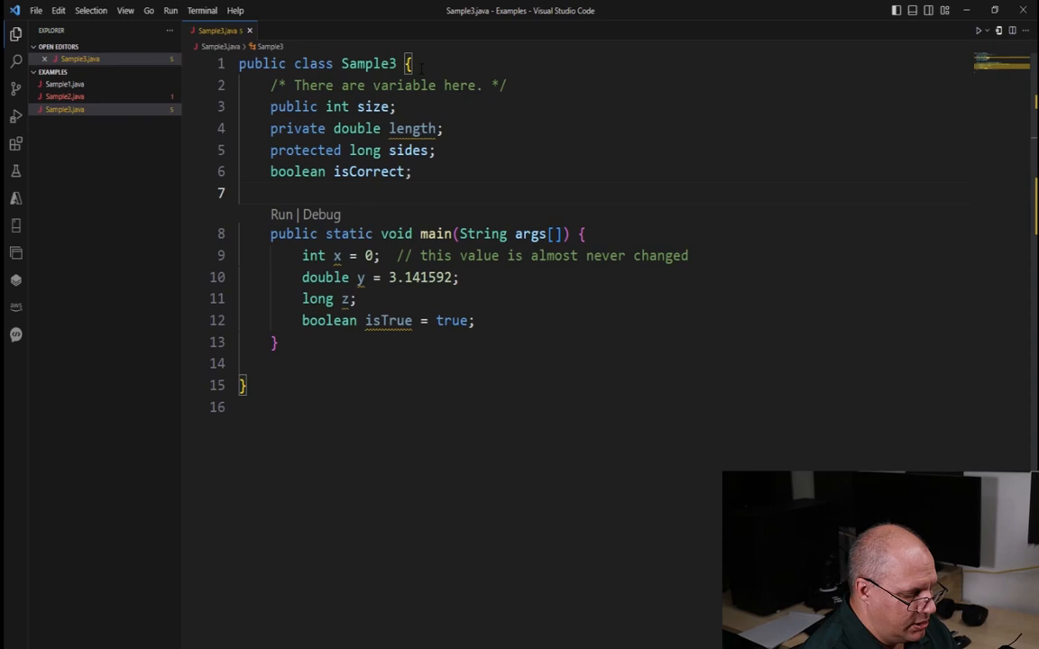
text(/** */)
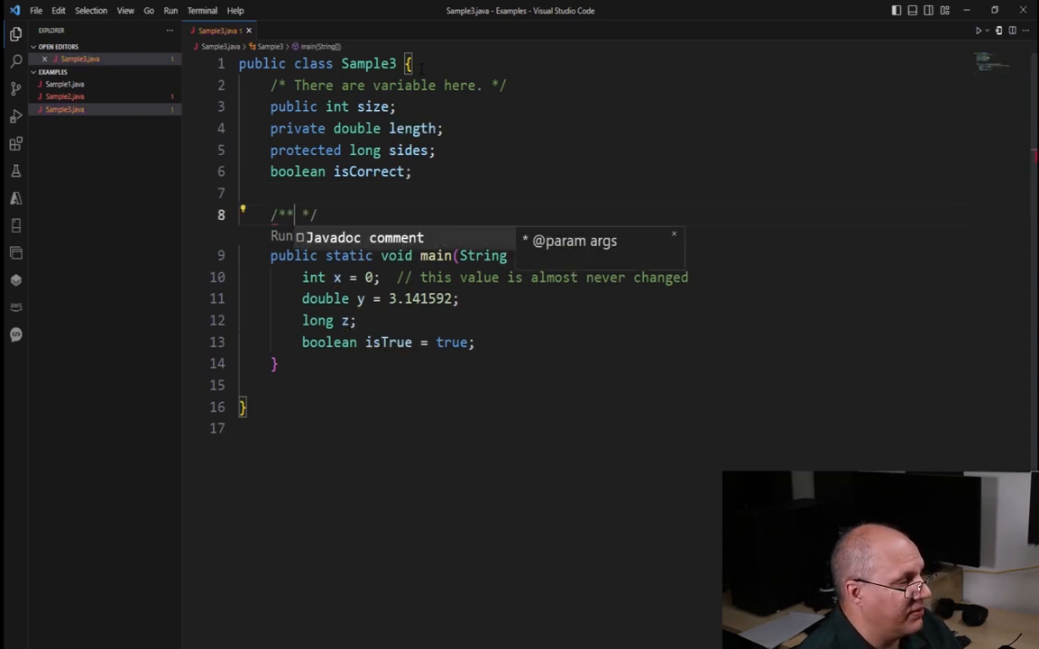